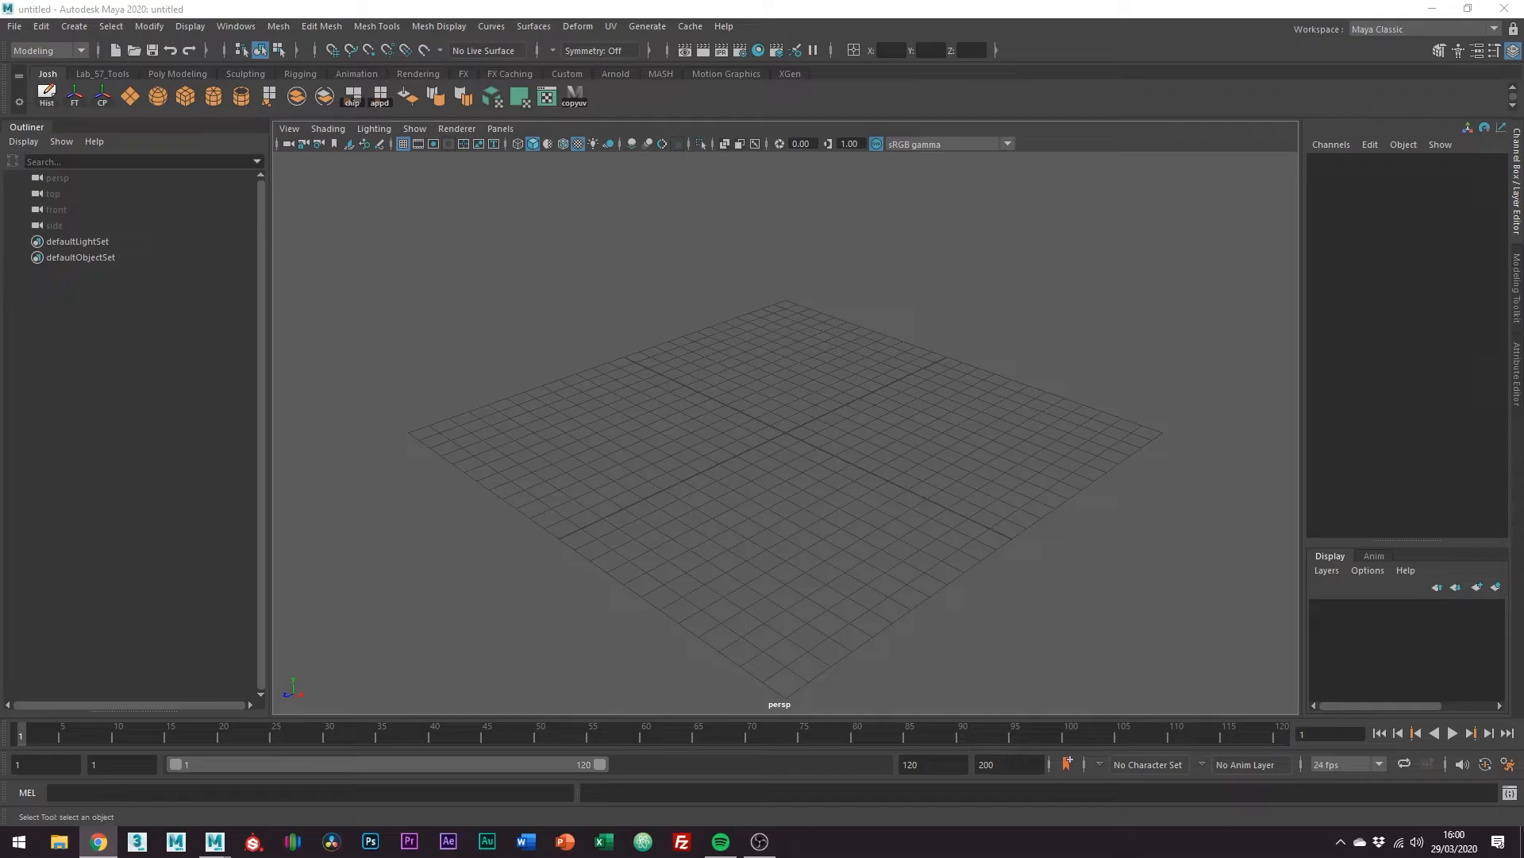
mouse_move(1003, 361)
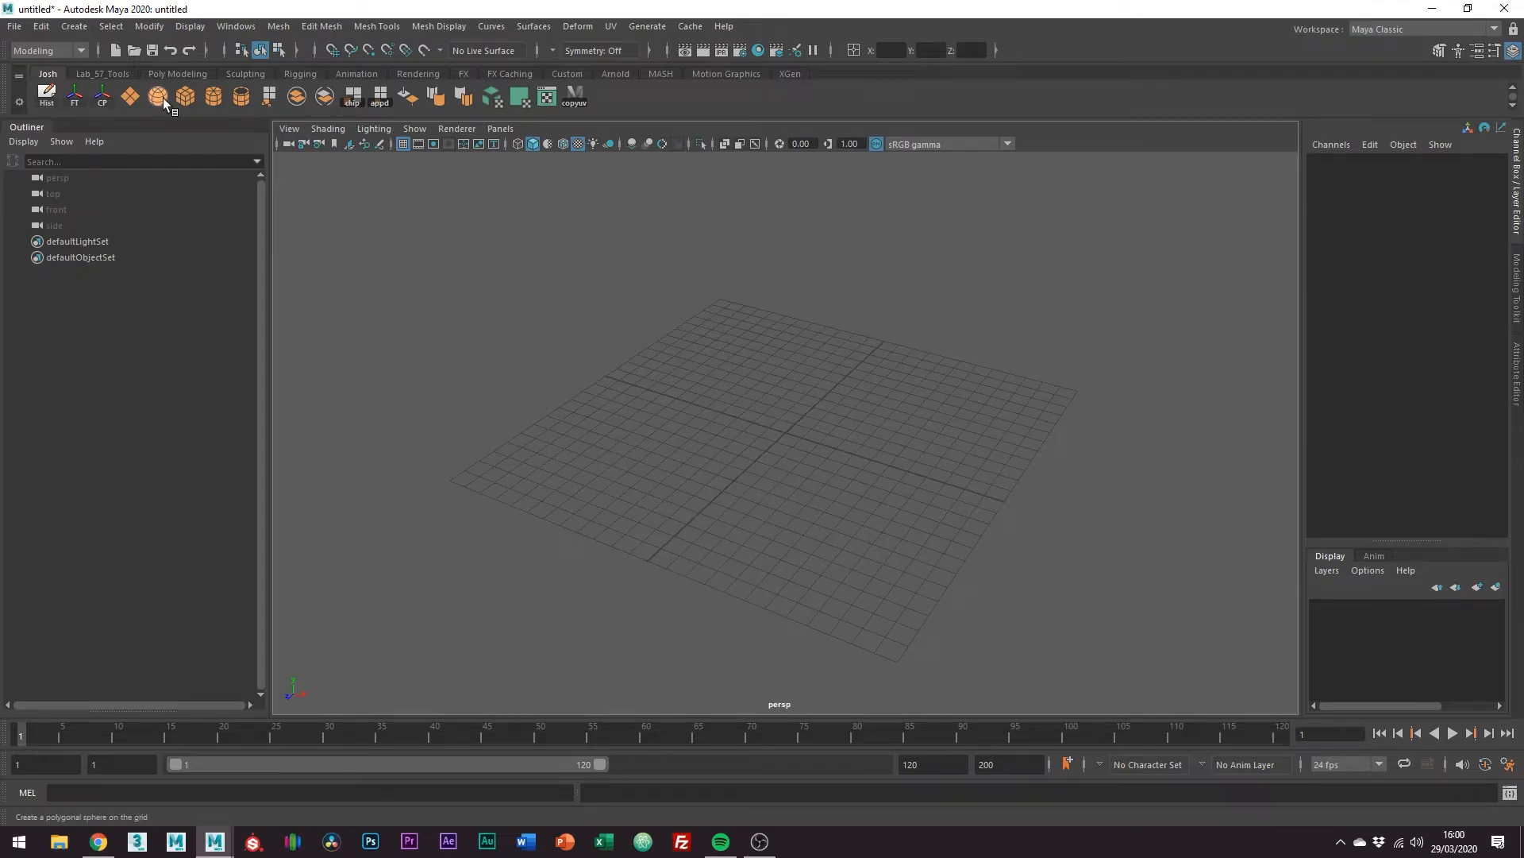
Create a polygon sphere from the shelf on the grid beside the cube.
click(157, 95)
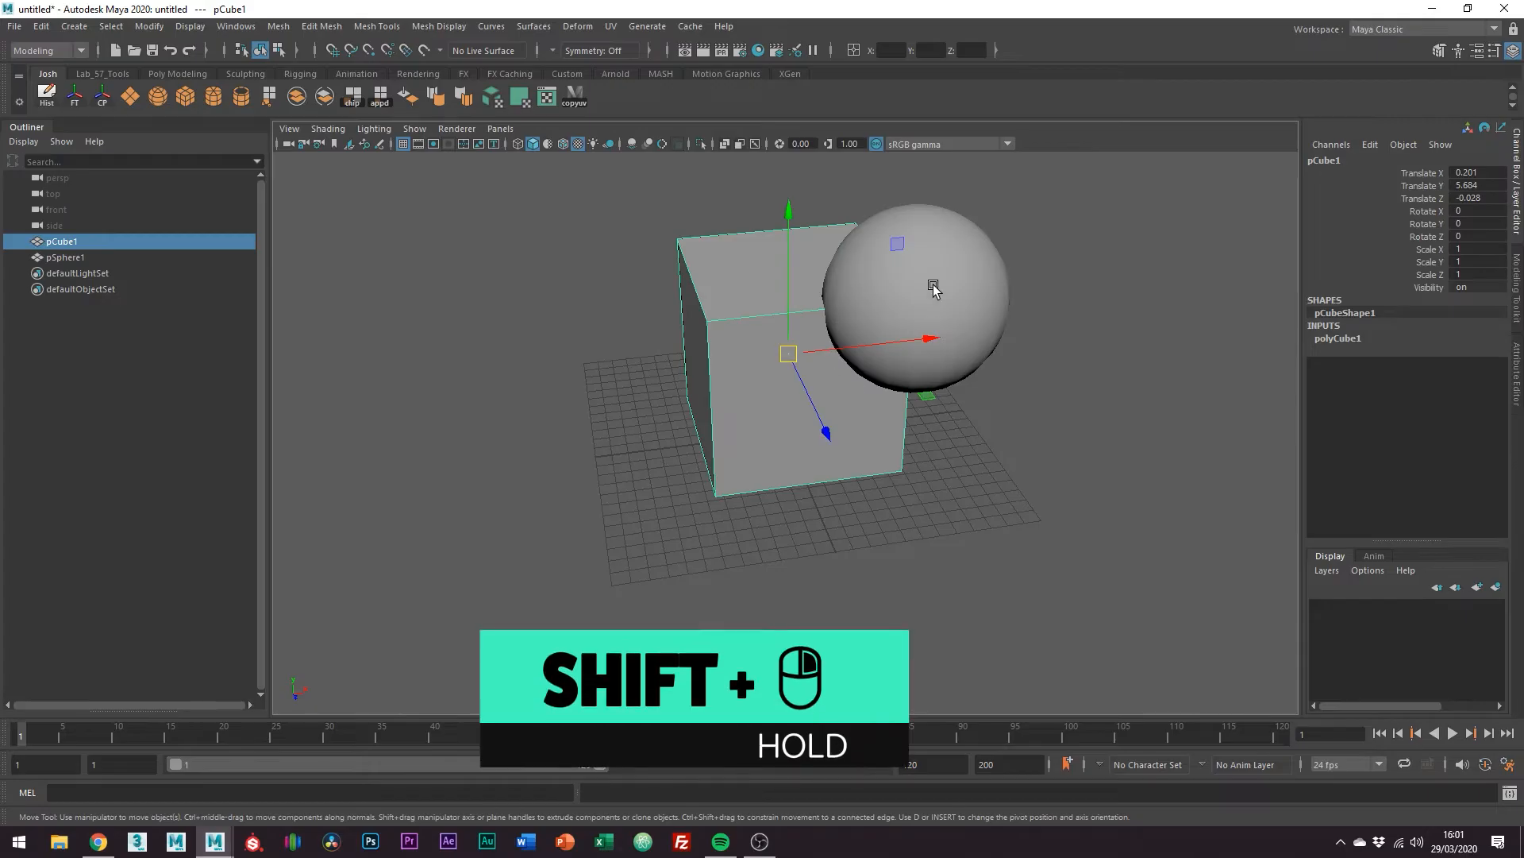
right_click(932, 286)
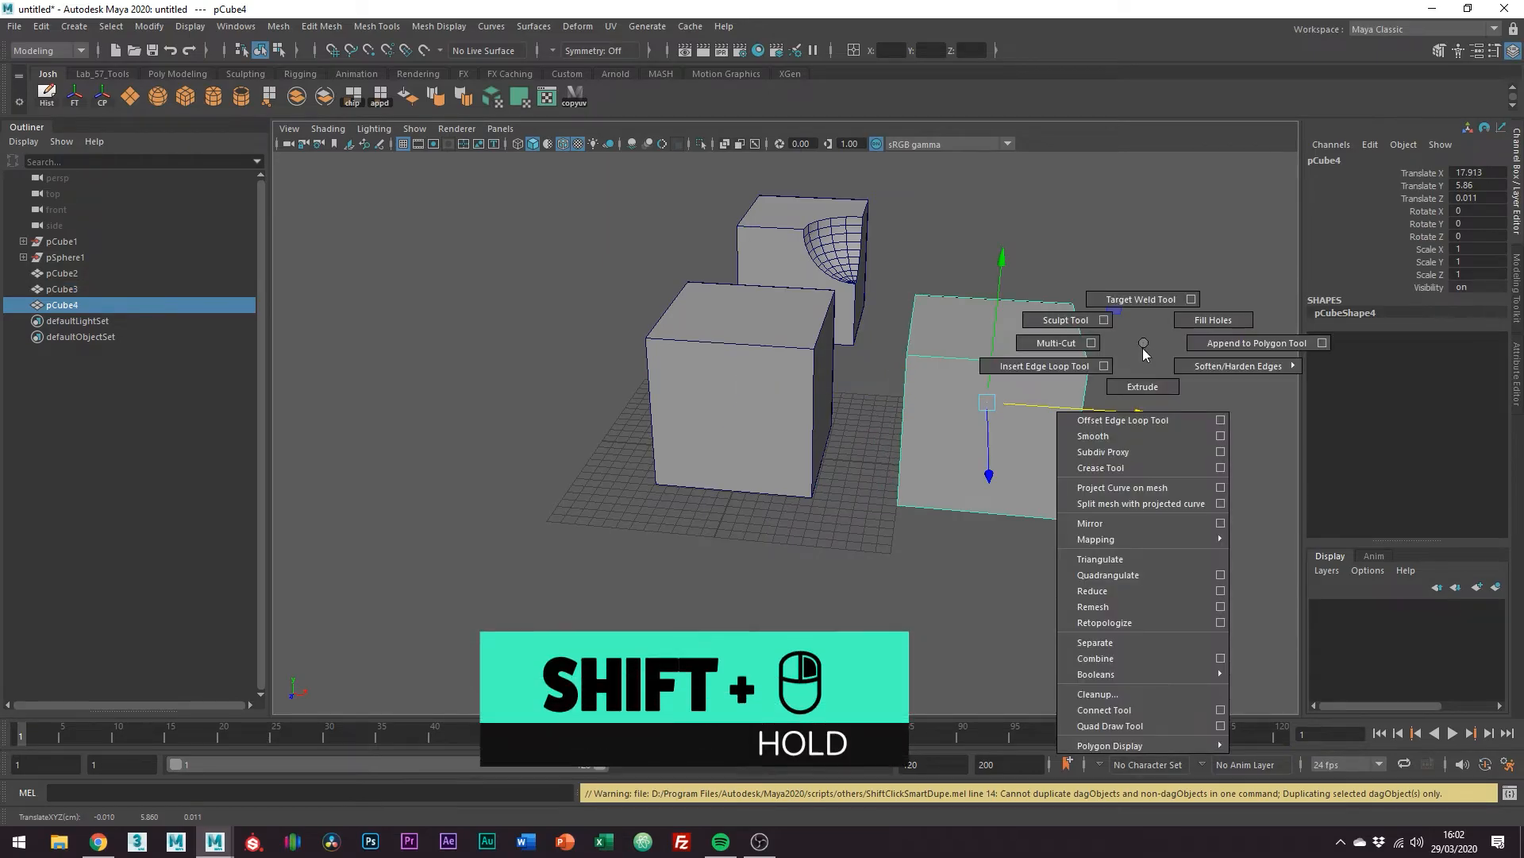
Smooth the duplicated cube into a rounded all-quad ball.
click(1093, 435)
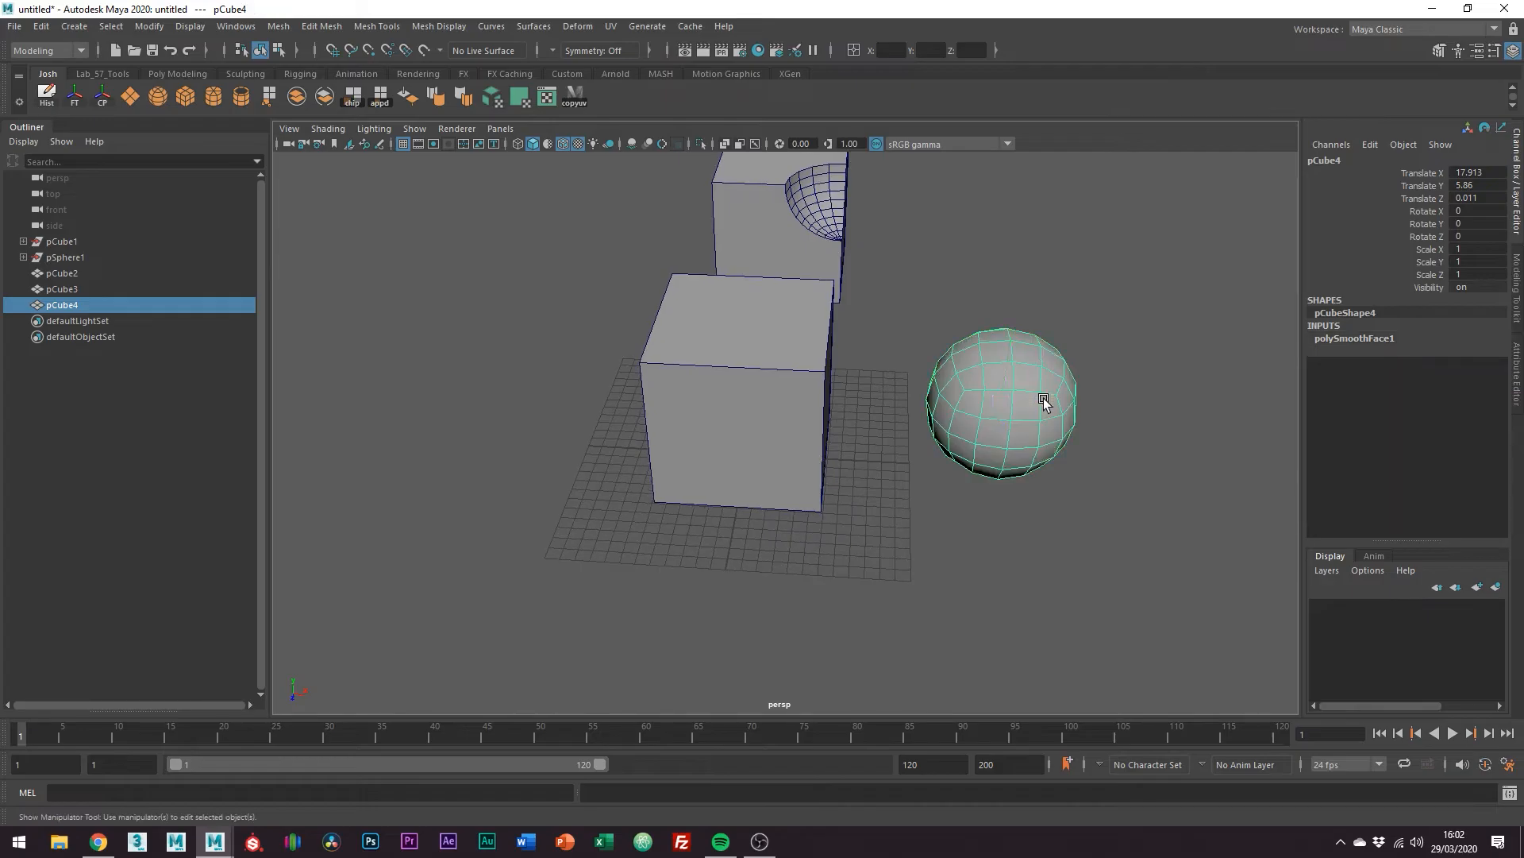
Move the quad ball onto the 4×4 cube's top corner and select both objects.
key(w)
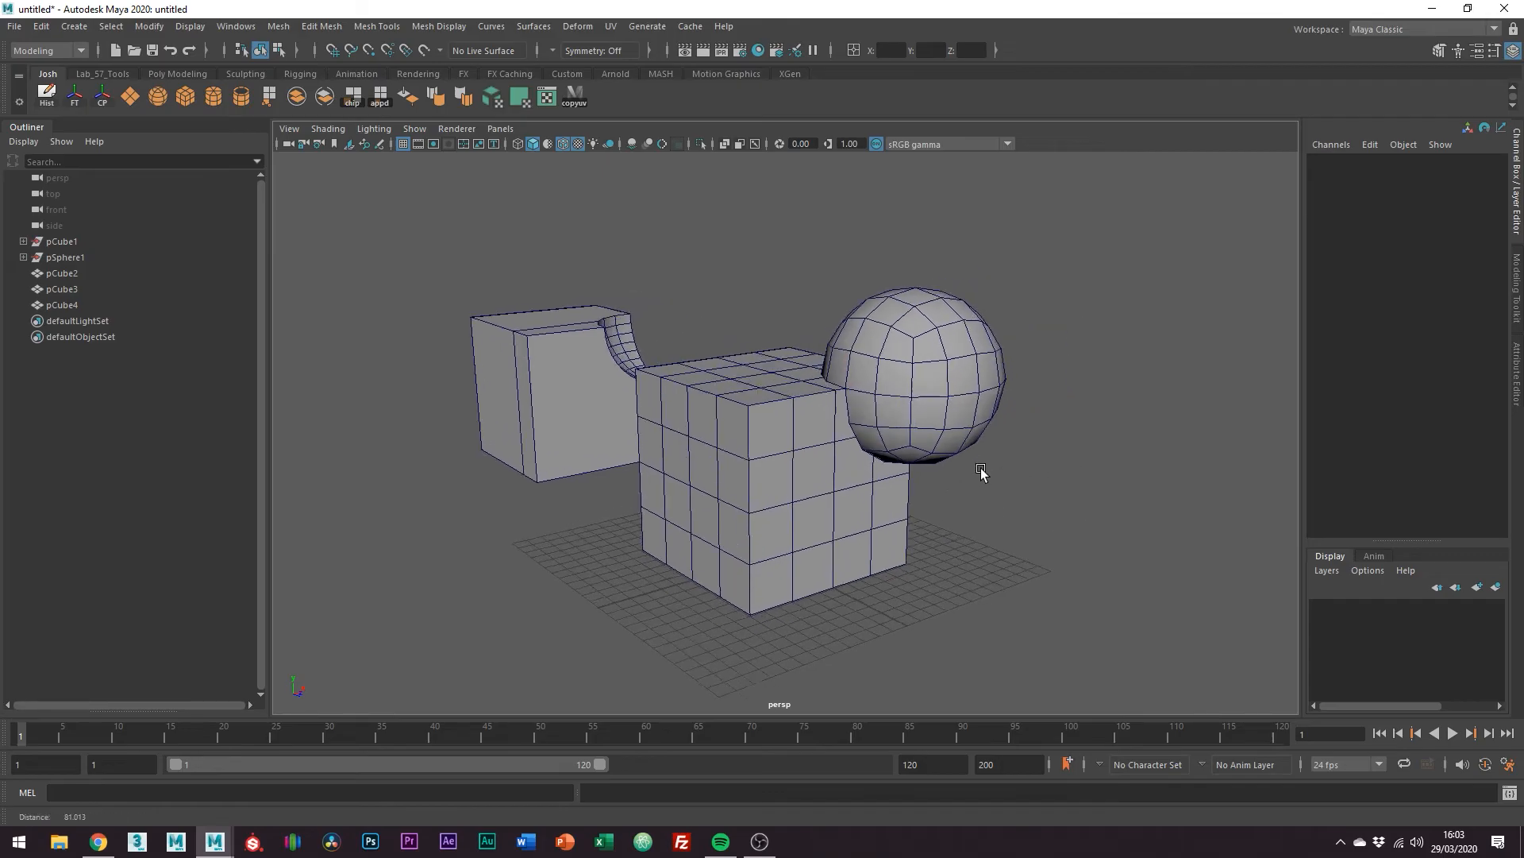
click(908, 375)
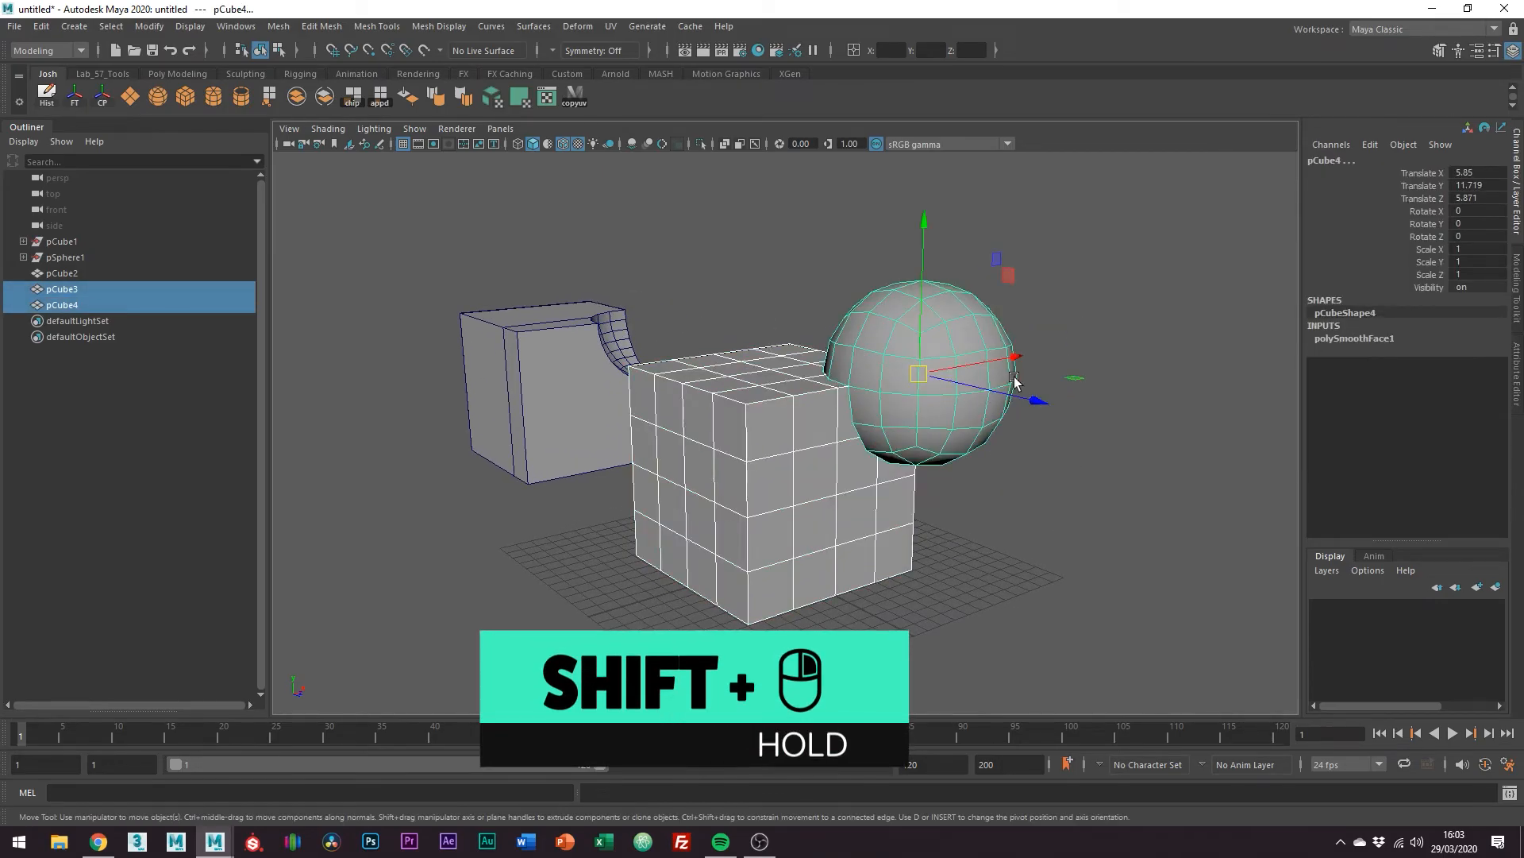
Run Booleans > Difference to carve the quad ball out of the gridded cube.
right_click(1012, 380)
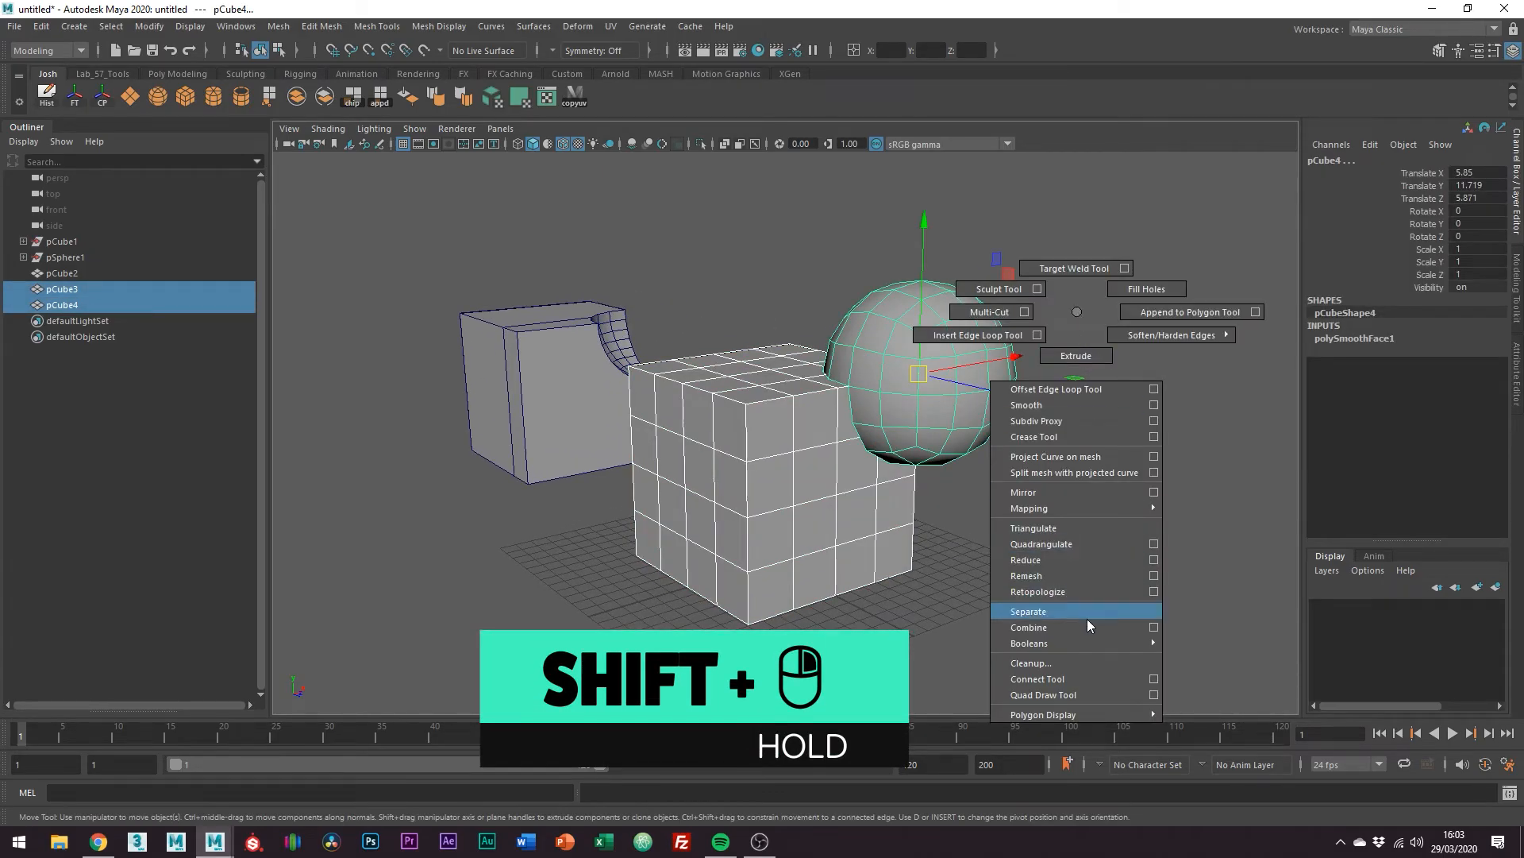
click(1028, 610)
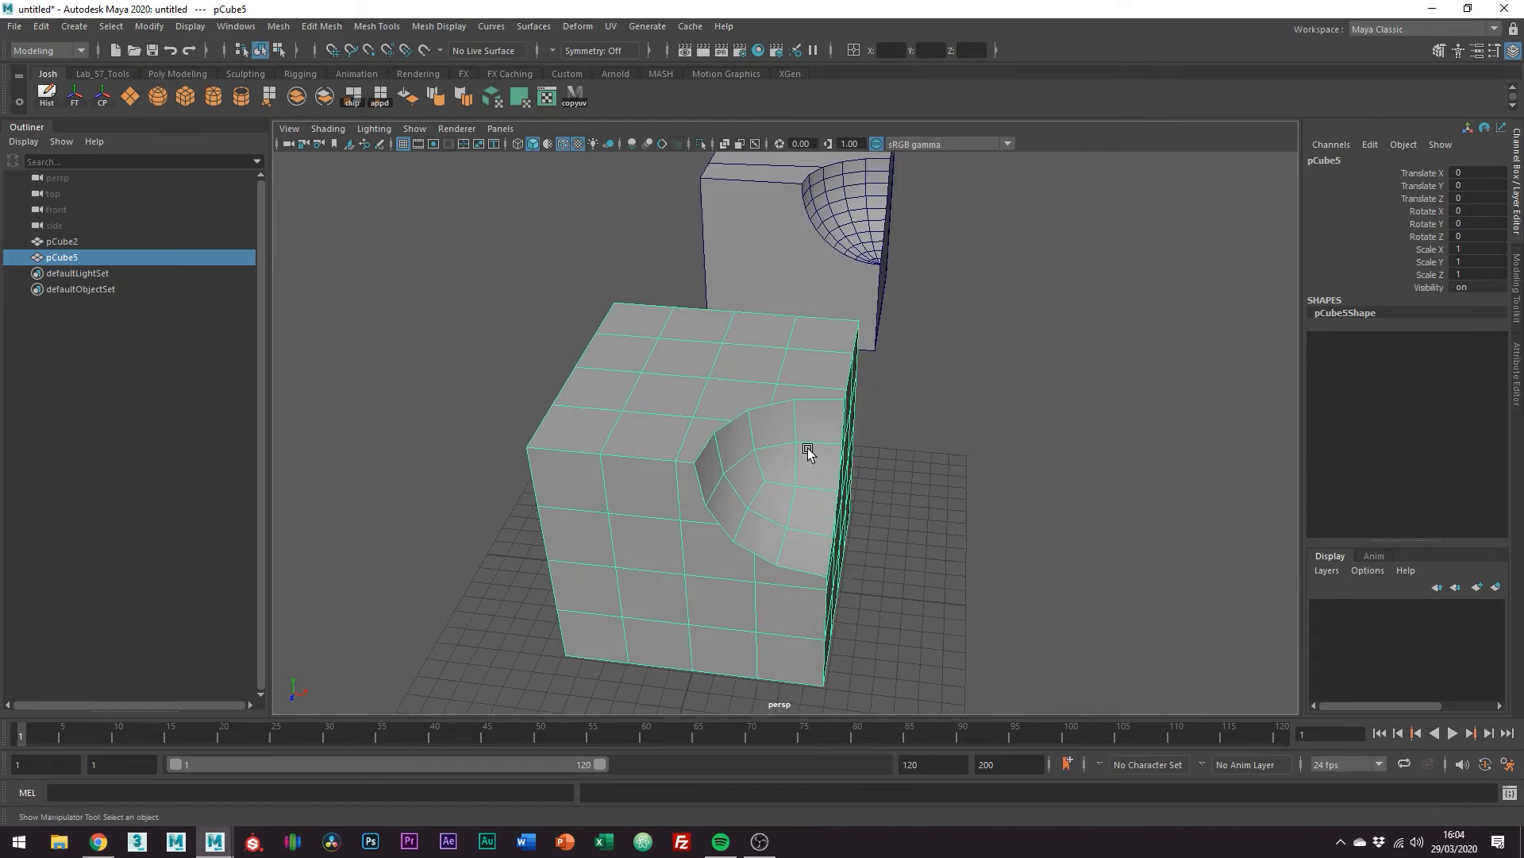
Merge the stray vertices around the cutout into clean quads.
right_click(806, 453)
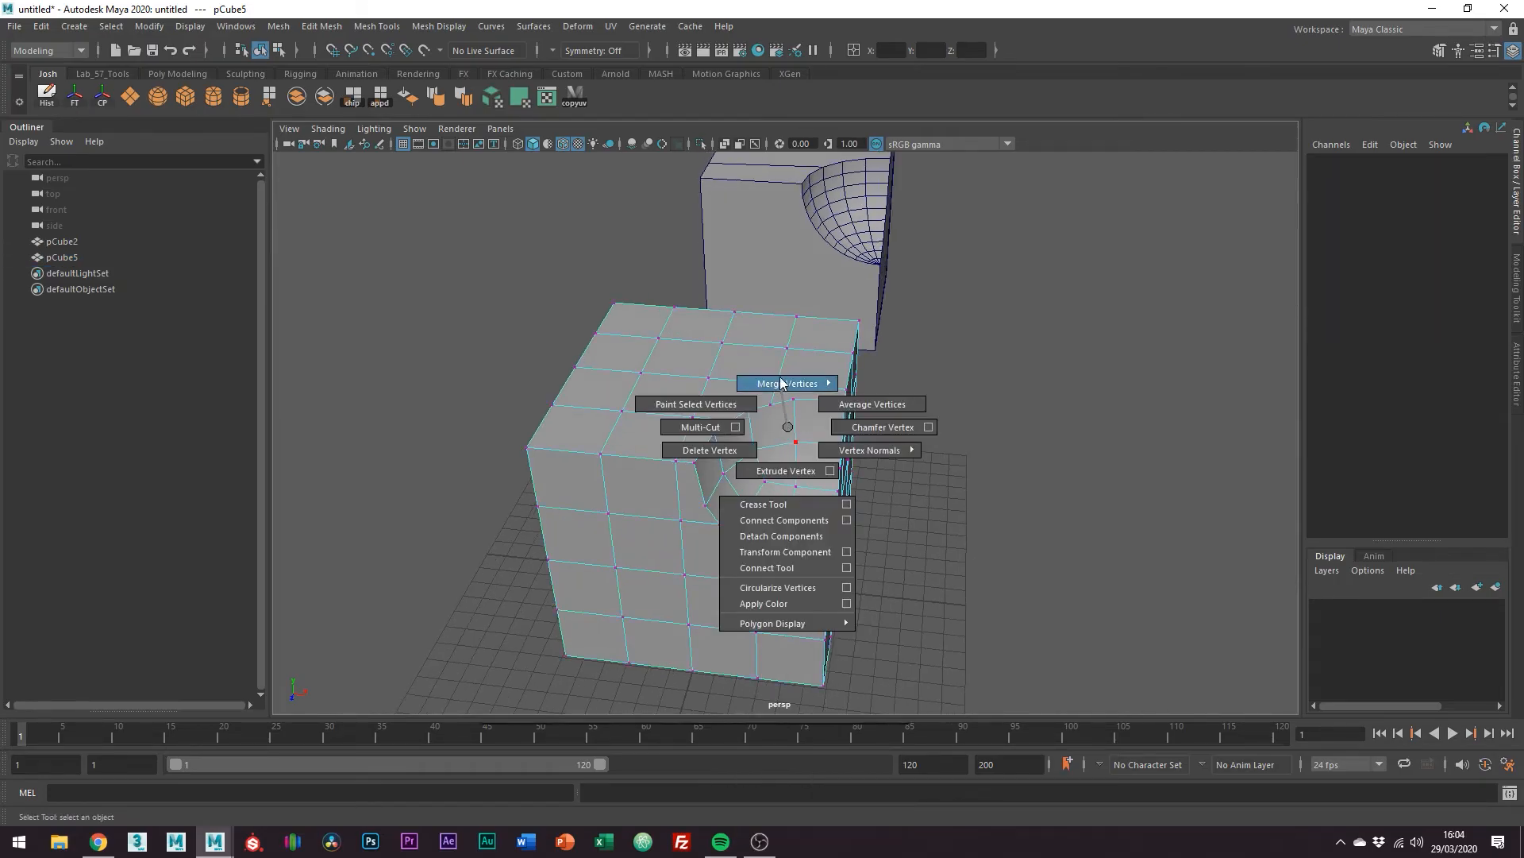
click(788, 383)
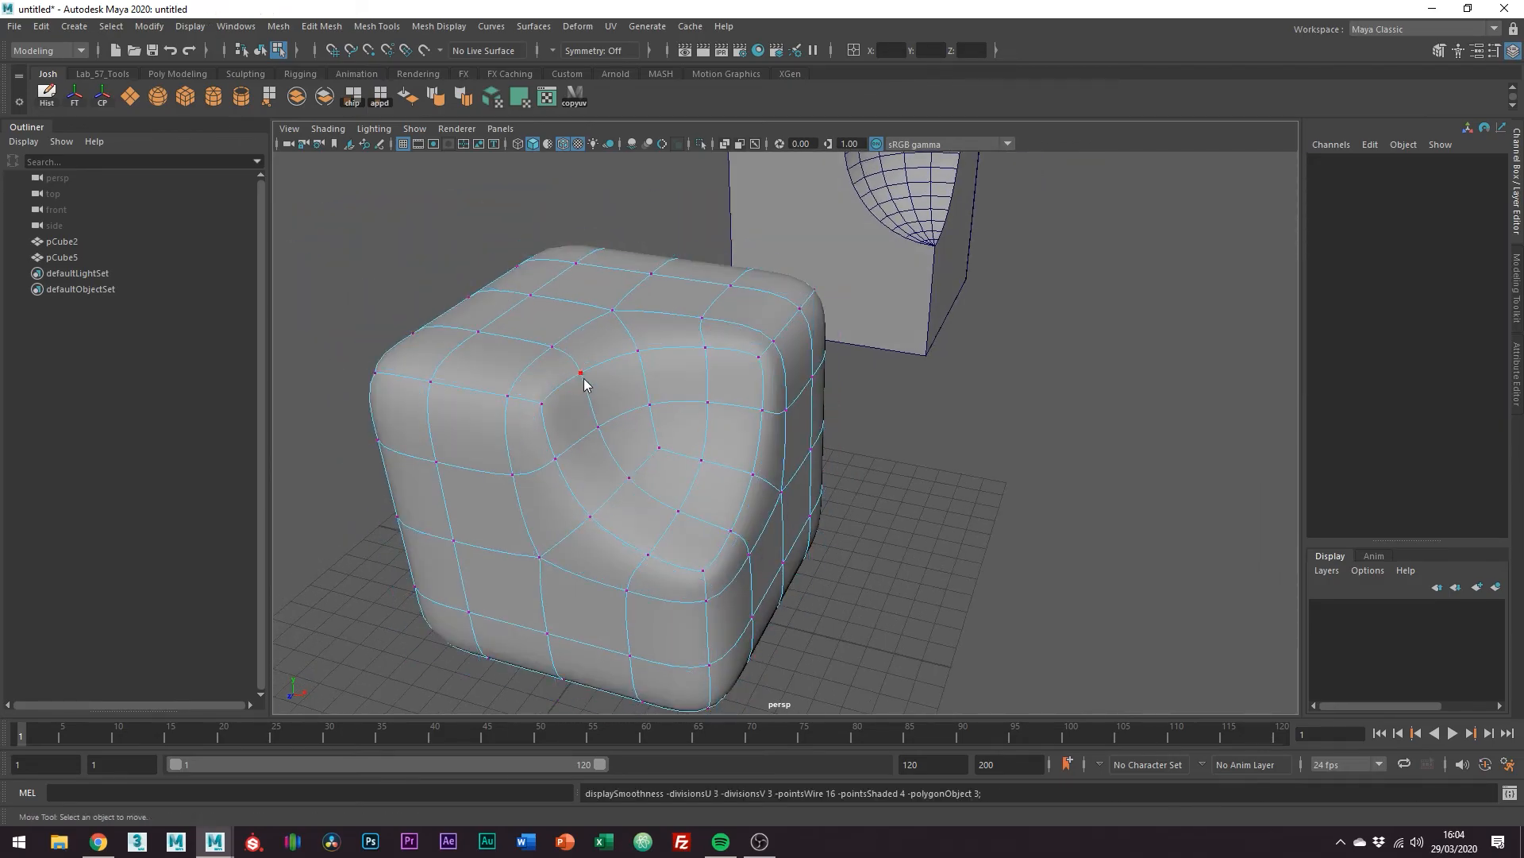
Return to the unsmoothed cage view before beveling the cutout rim.
key(3)
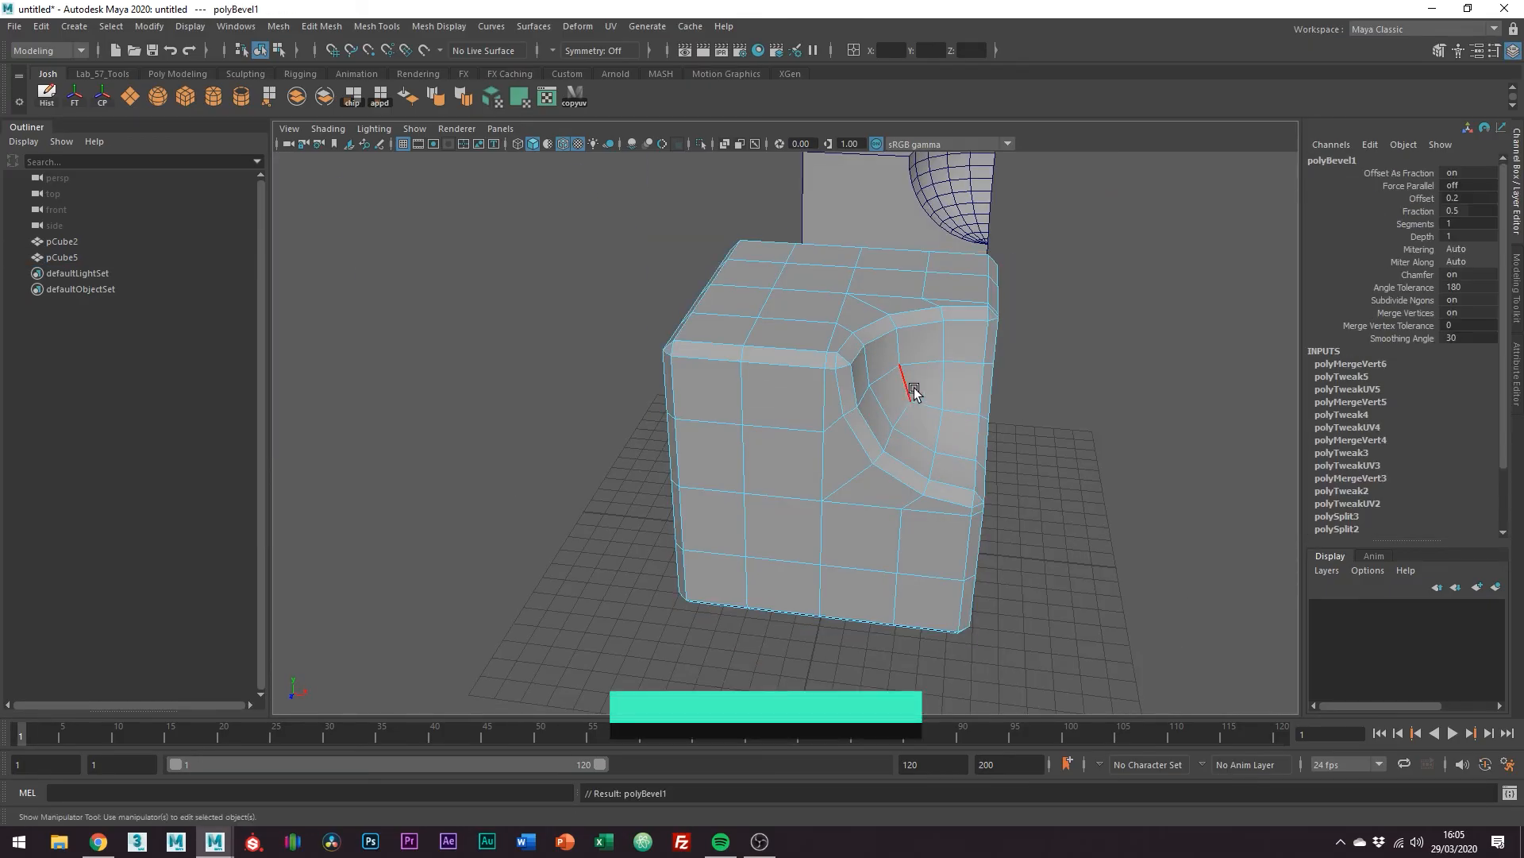
Set polyBevel1 to 2 segments and about 0.26 fraction, then deselect.
key(ctrl+b)
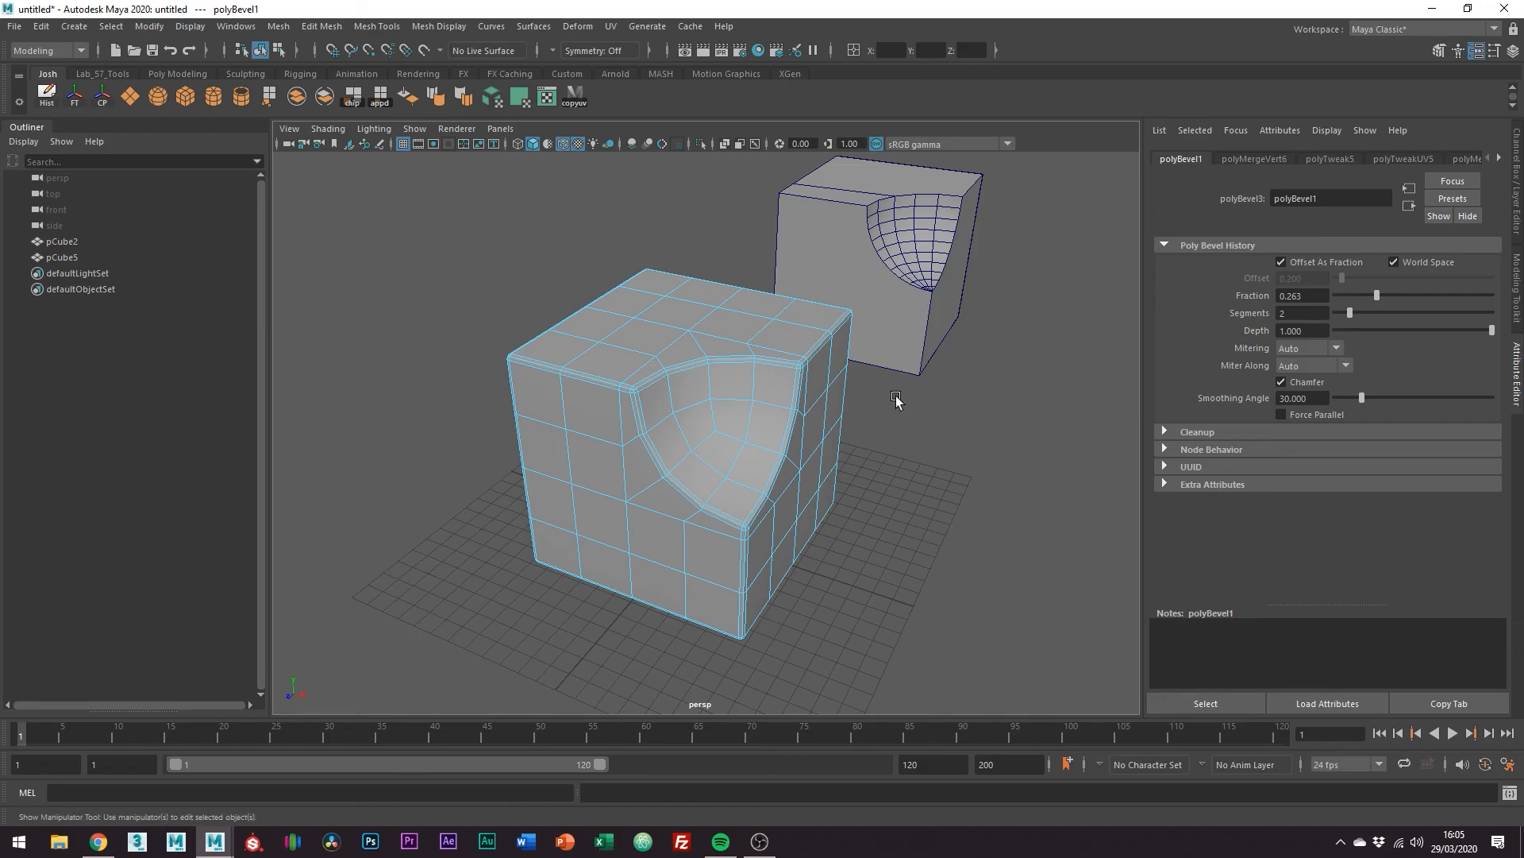
click(934, 448)
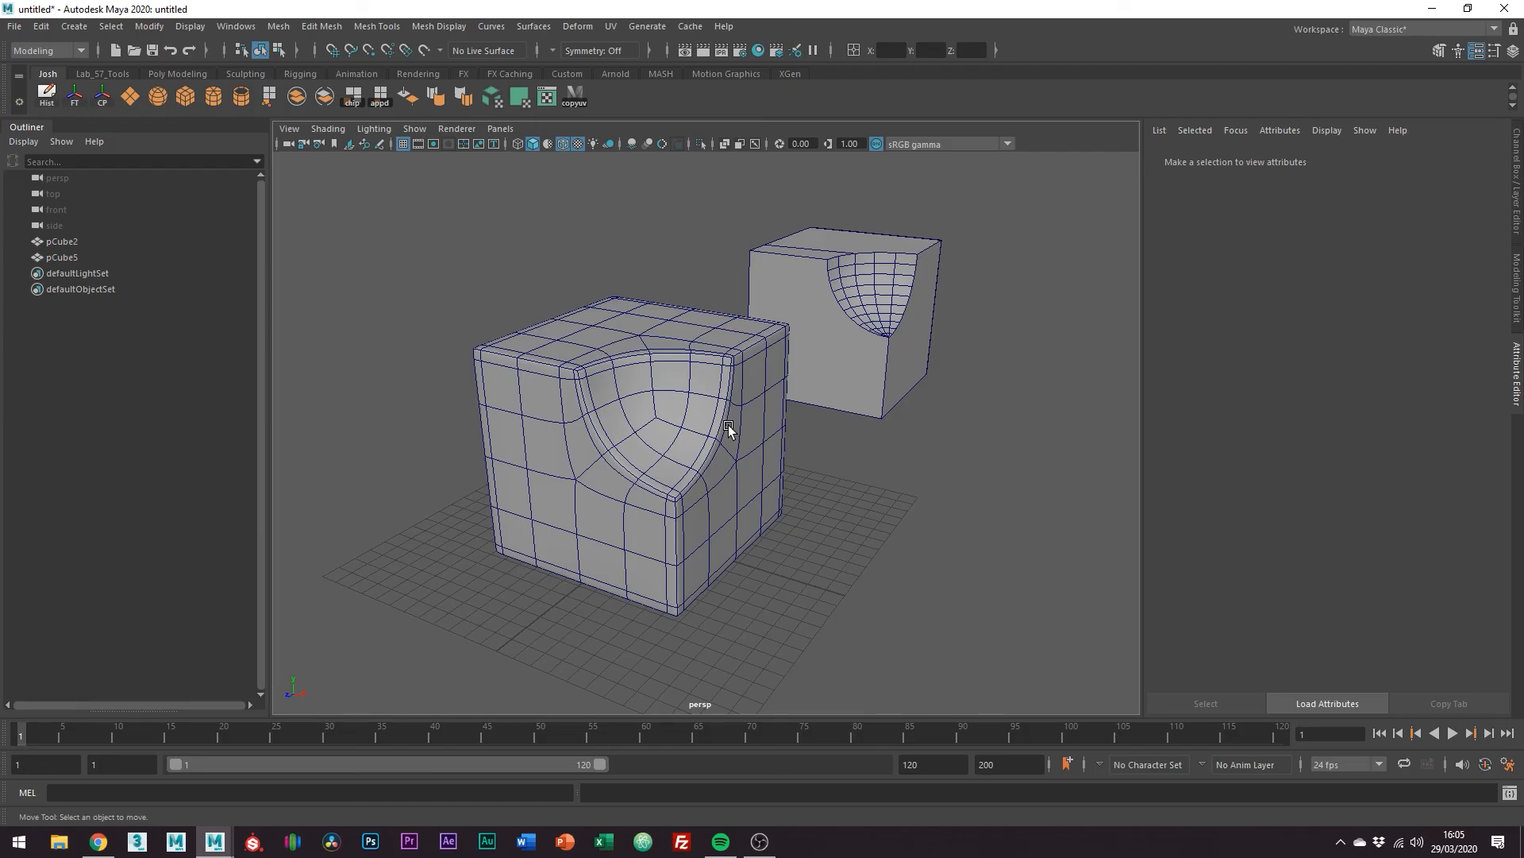
mouse_move(743, 413)
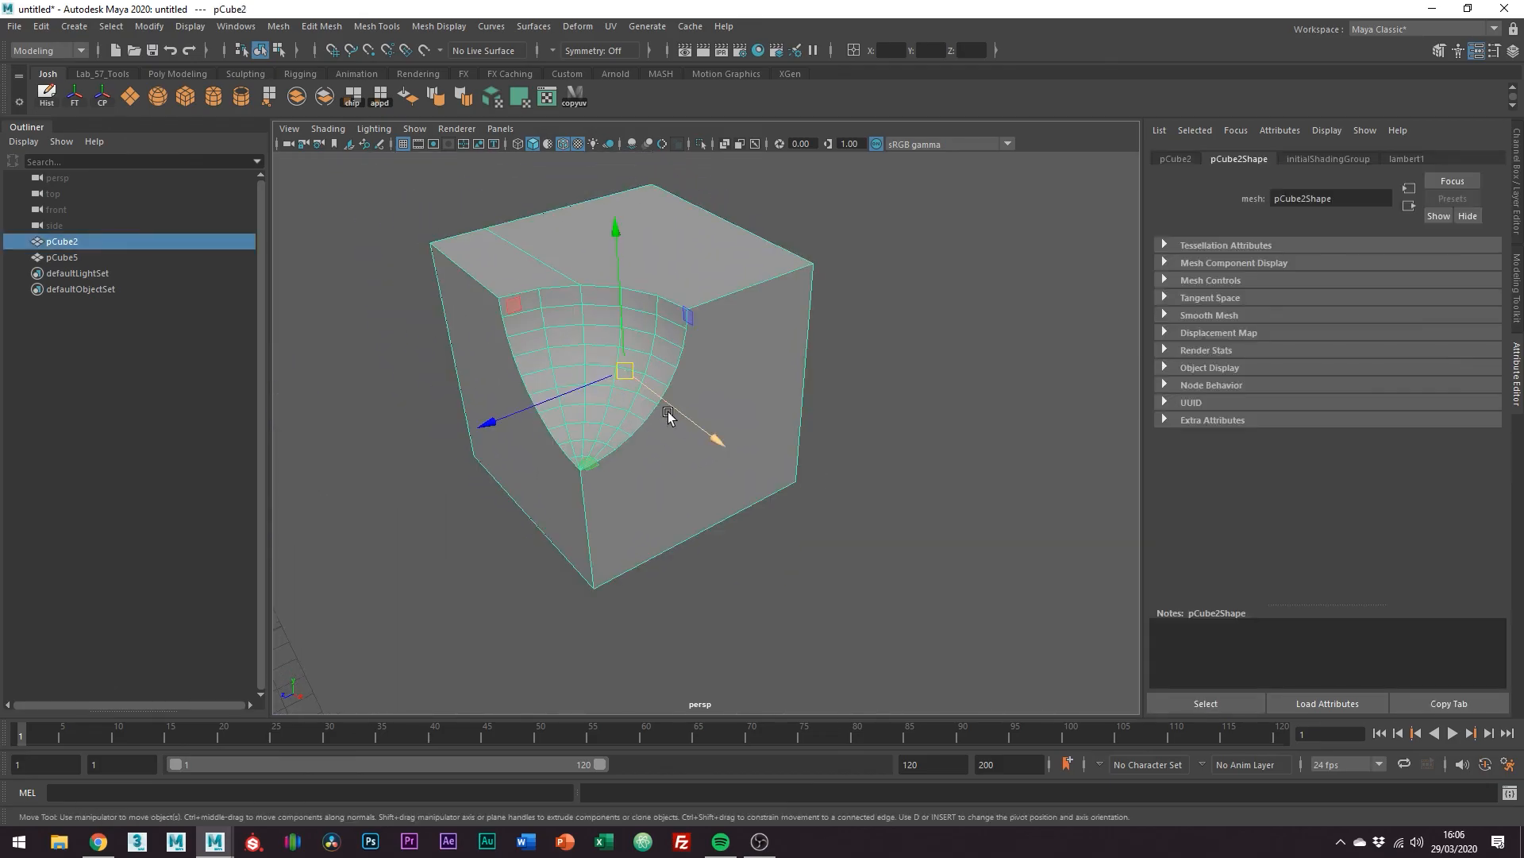
Start Multi-Cut on pCube2 to trace new edges across its side faces.
right_click(669, 409)
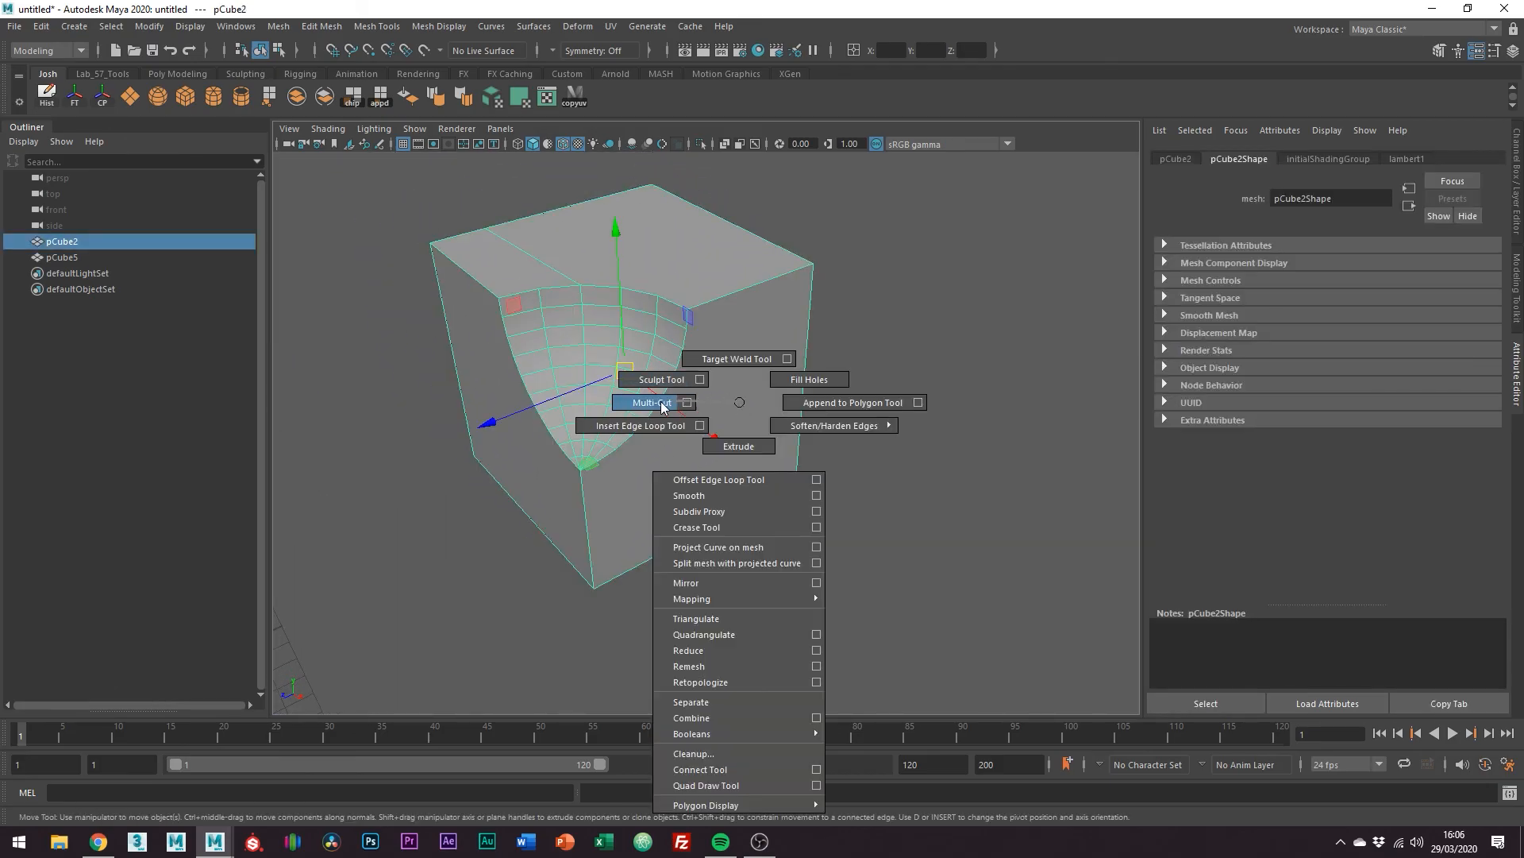
click(648, 402)
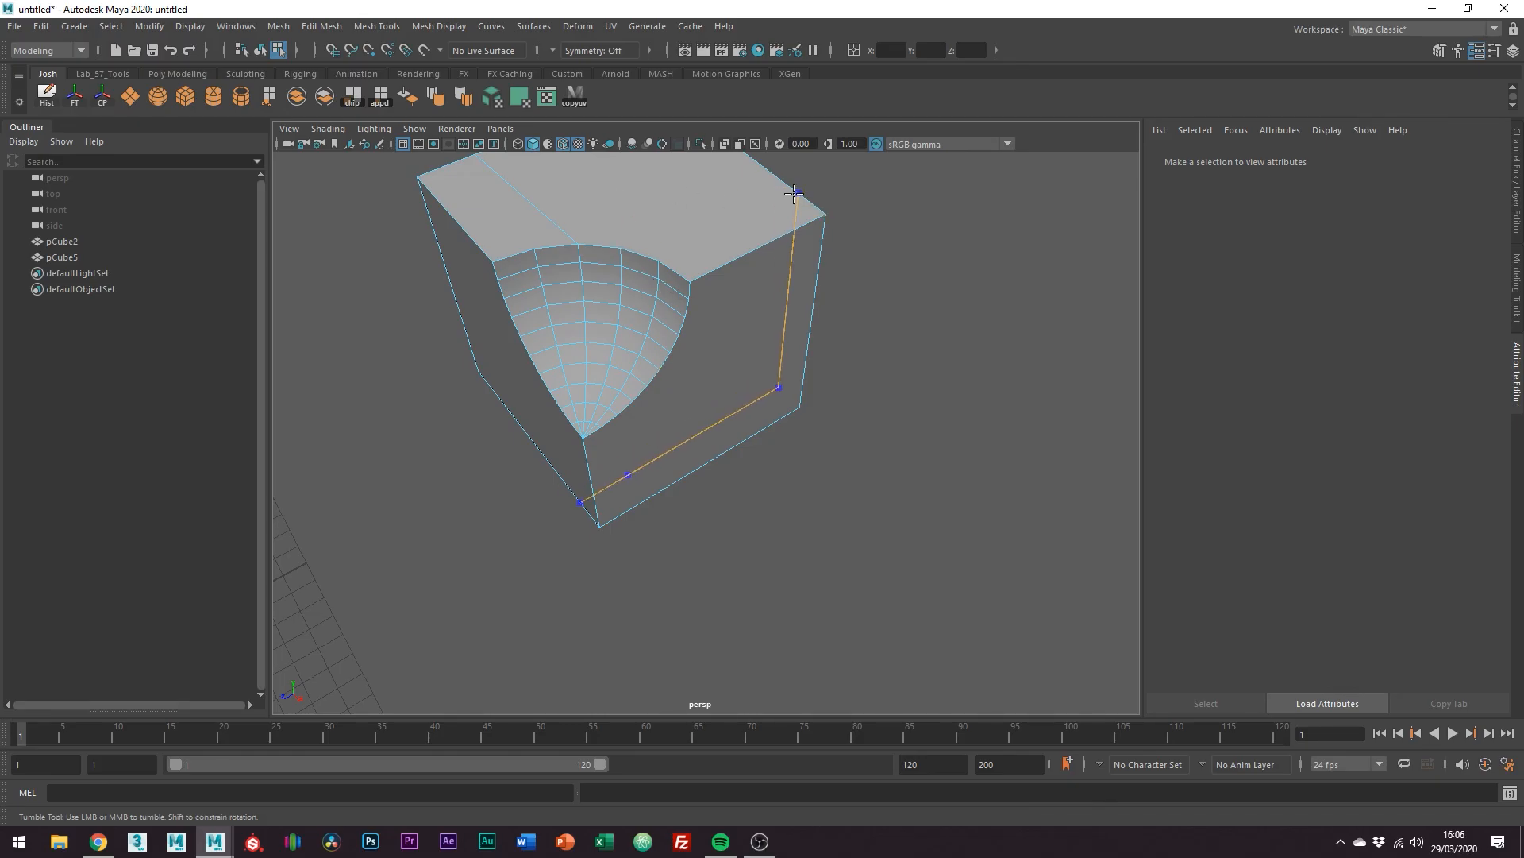